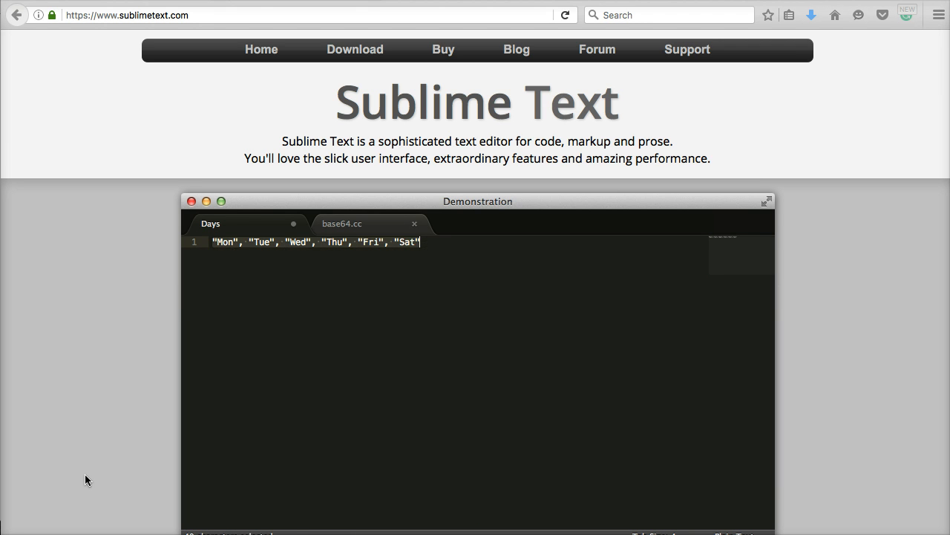
# - Go to the sublimetext.com Download page and choose the OS X build of Sublime Text 3
pyautogui.write('days = [')
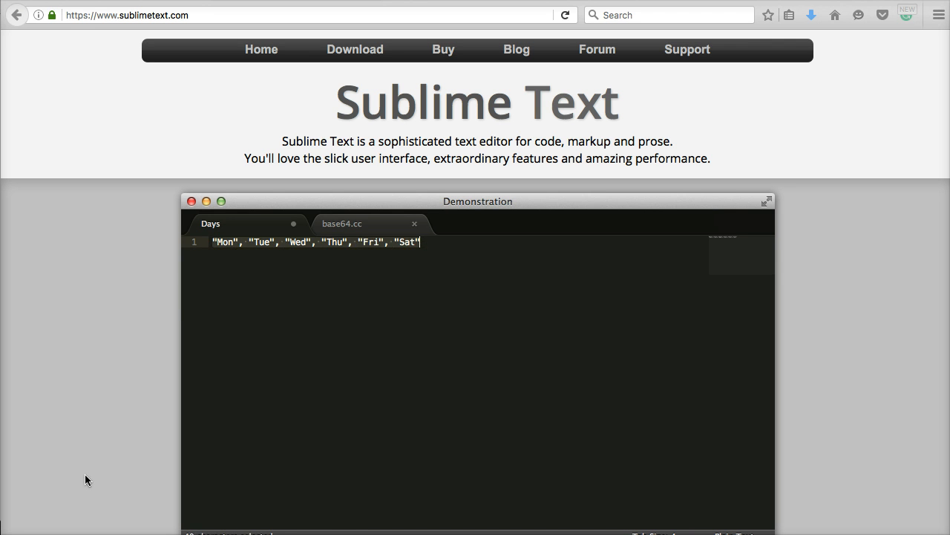
pyautogui.write('days = [')
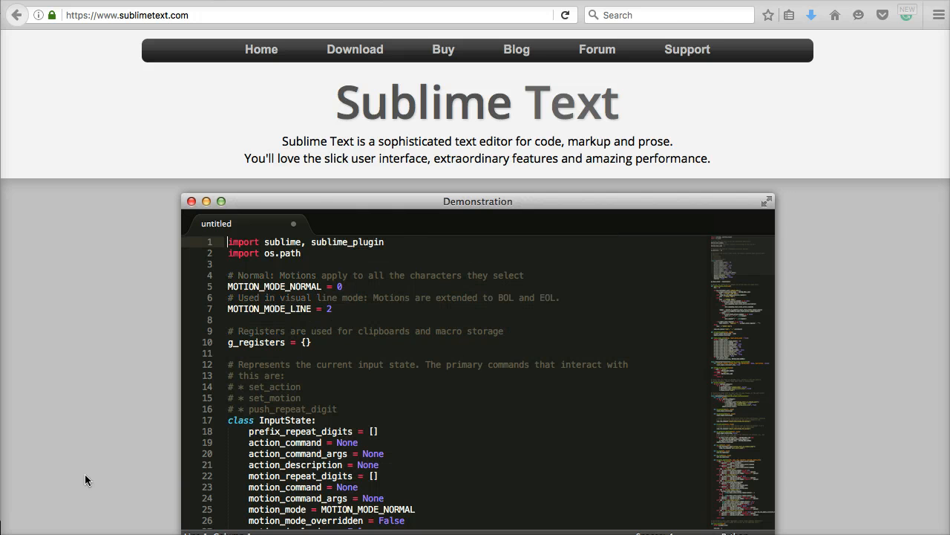
pyautogui.write('loa')
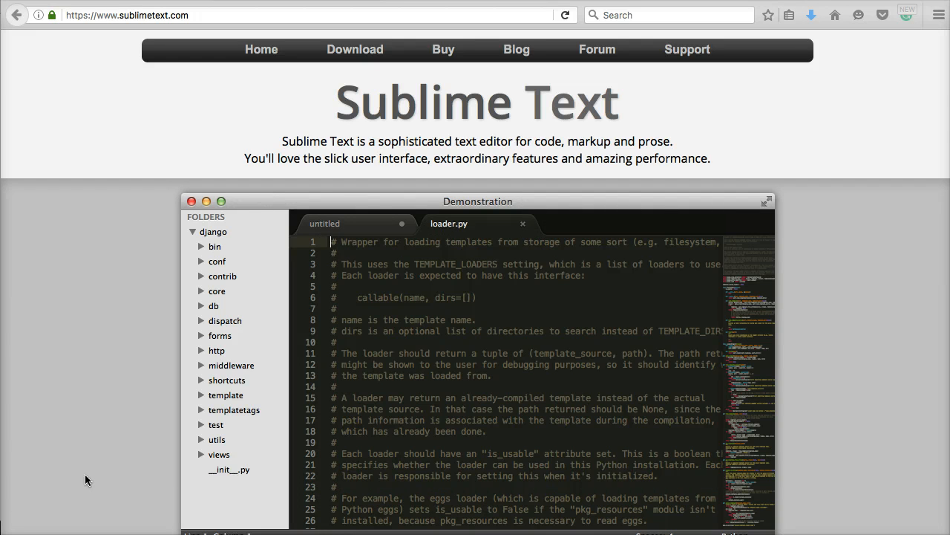
pyautogui.write('hutil')
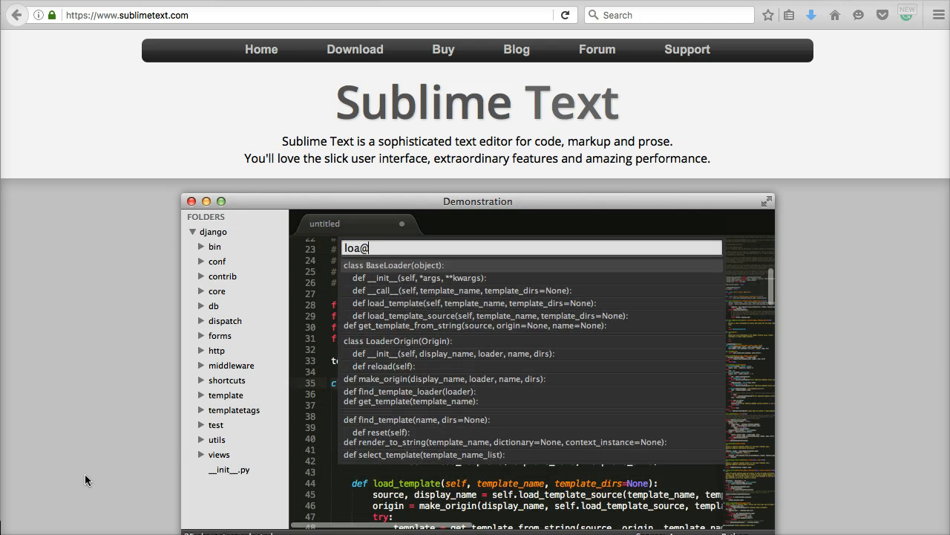
pyautogui.write('ft')
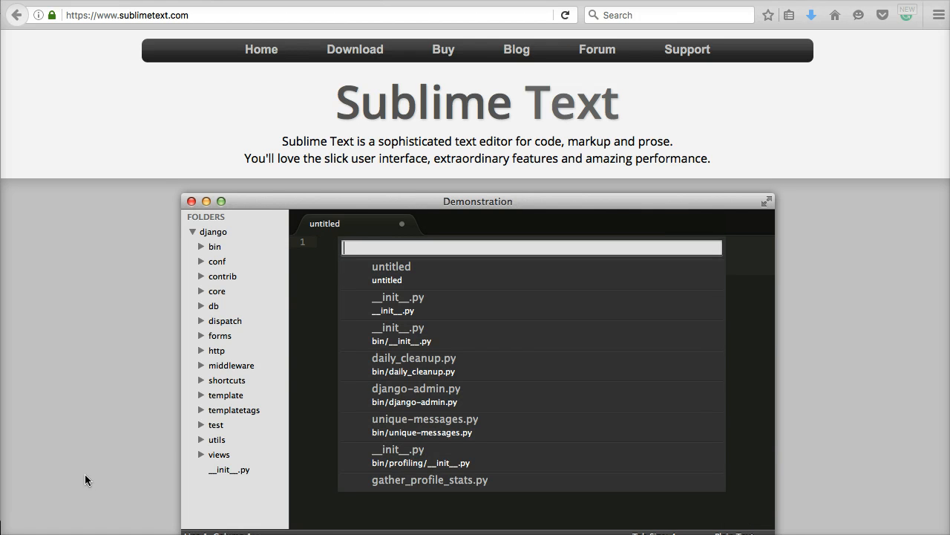
pyautogui.write('loa@f')
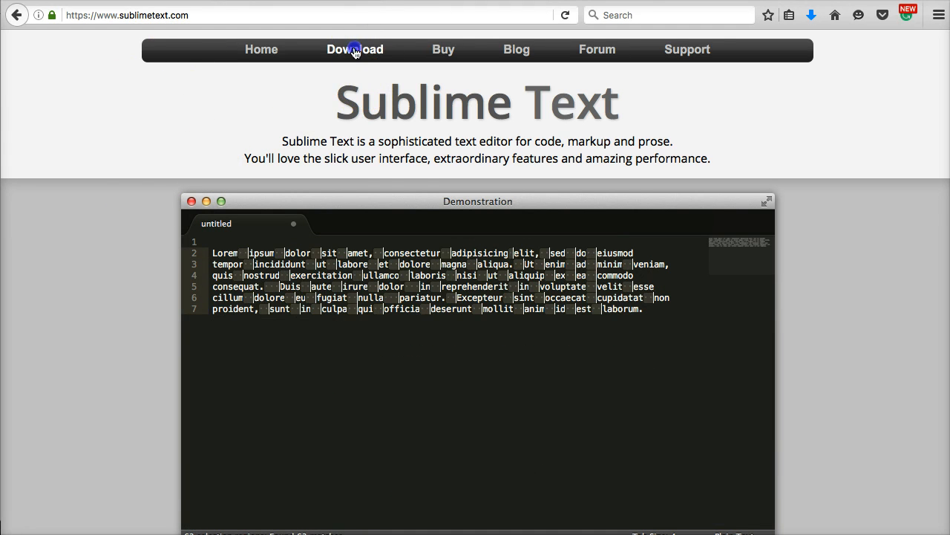
pyautogui.click(353, 49)
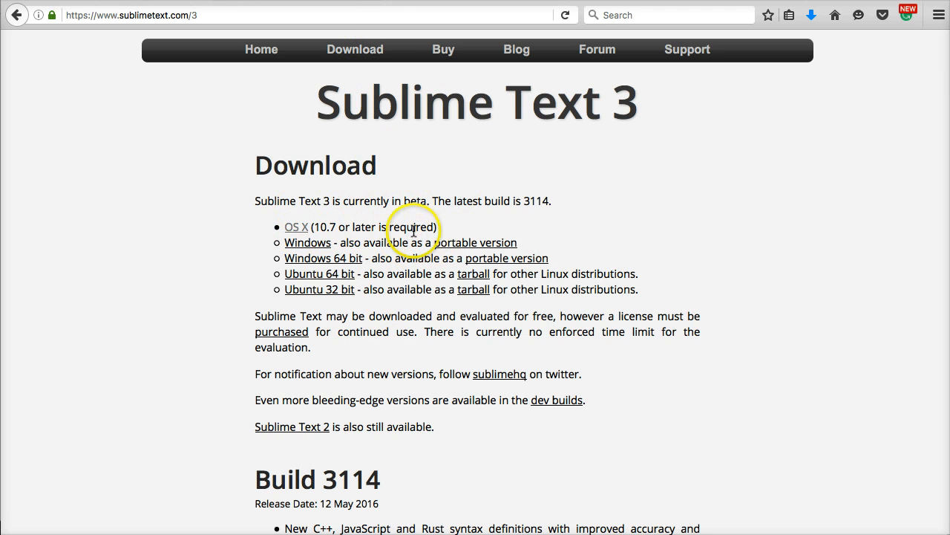
pyautogui.moveTo(300, 226)
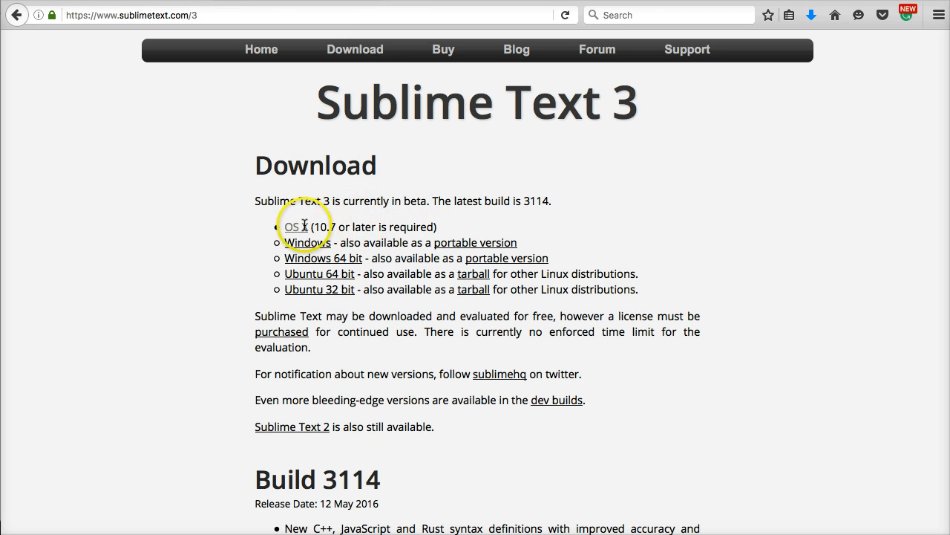
pyautogui.click(289, 226)
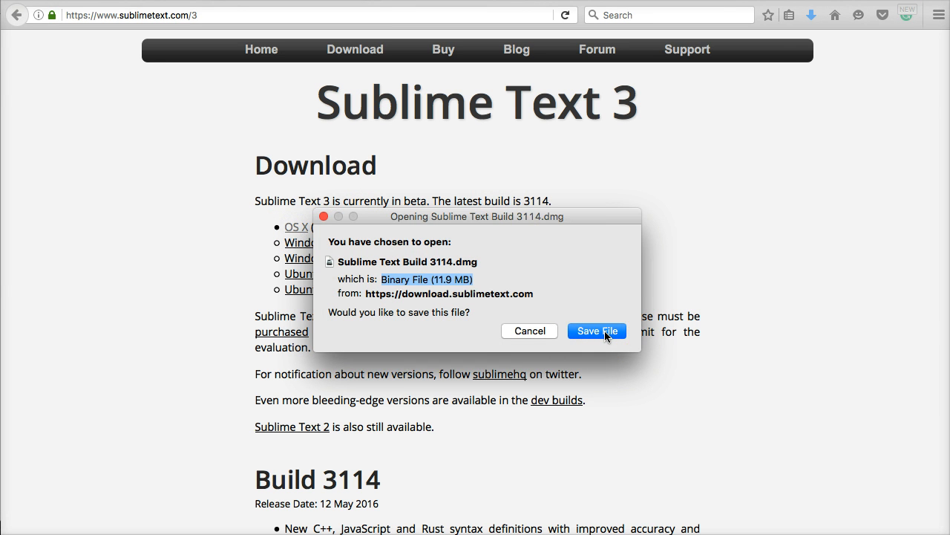
# - Save Sublime Text Build 3114.dmg to the Downloads folder
pyautogui.click(597, 331)
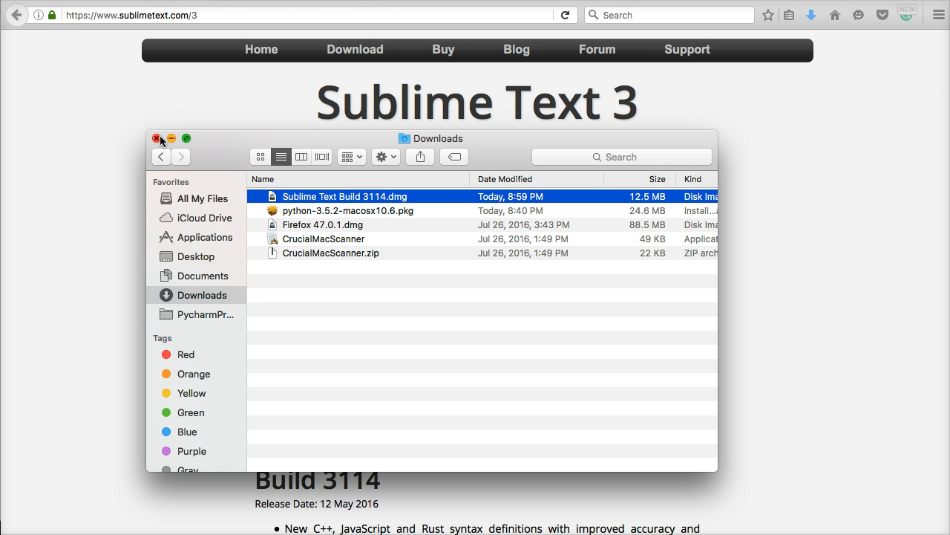
# - Mount Sublime Text Build 3114.dmg from the Downloads folder
pyautogui.doubleClick(344, 196)
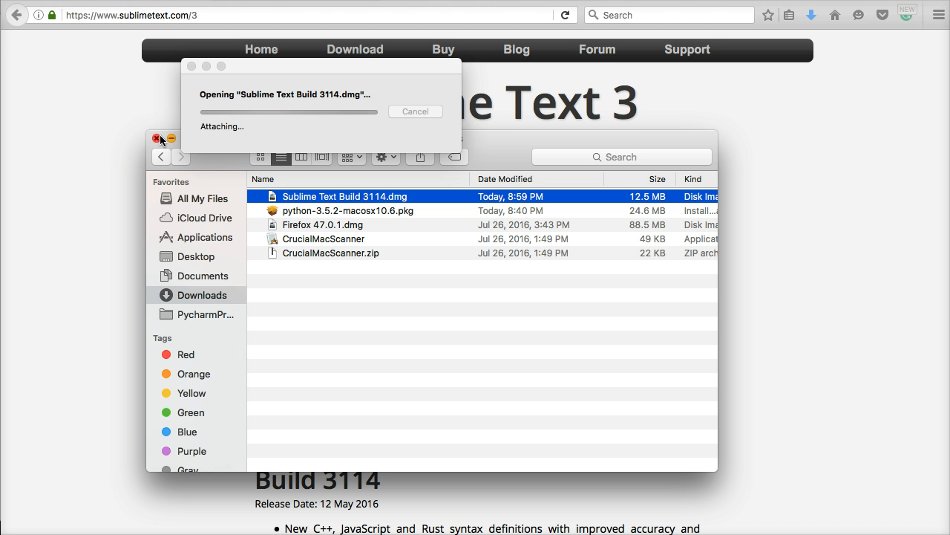
pyautogui.moveTo(351, 135)
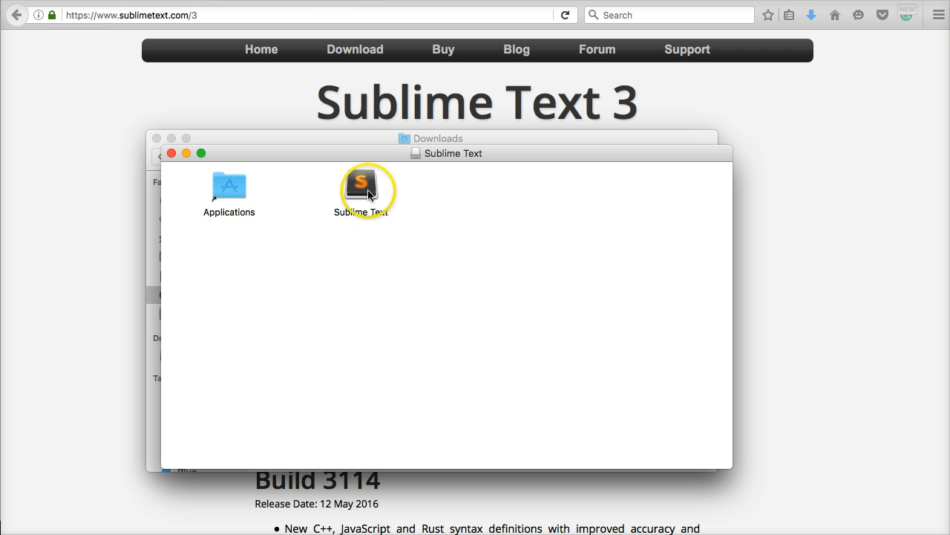
# - Copy Sublime Text into Applications, replacing the existing copy, and confirm it is listed there
pyautogui.click(361, 185)
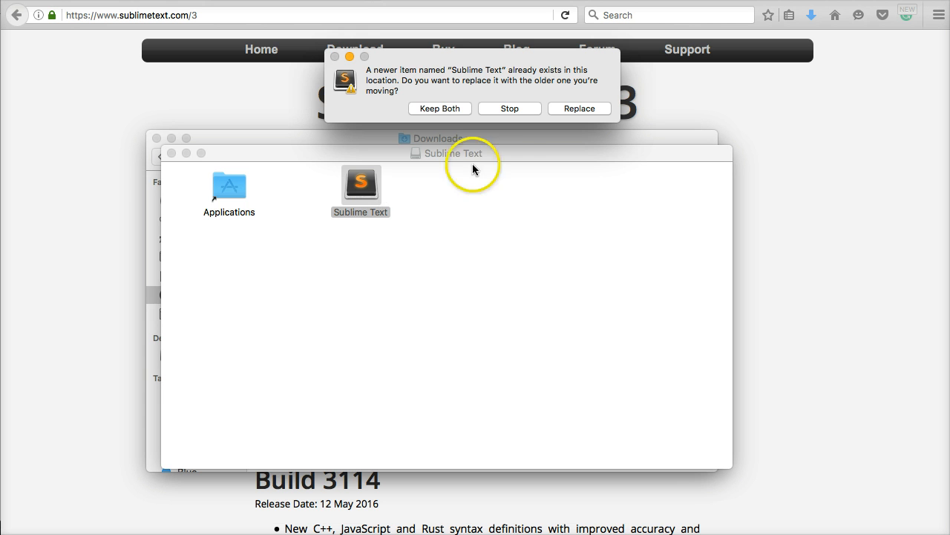
pyautogui.click(579, 107)
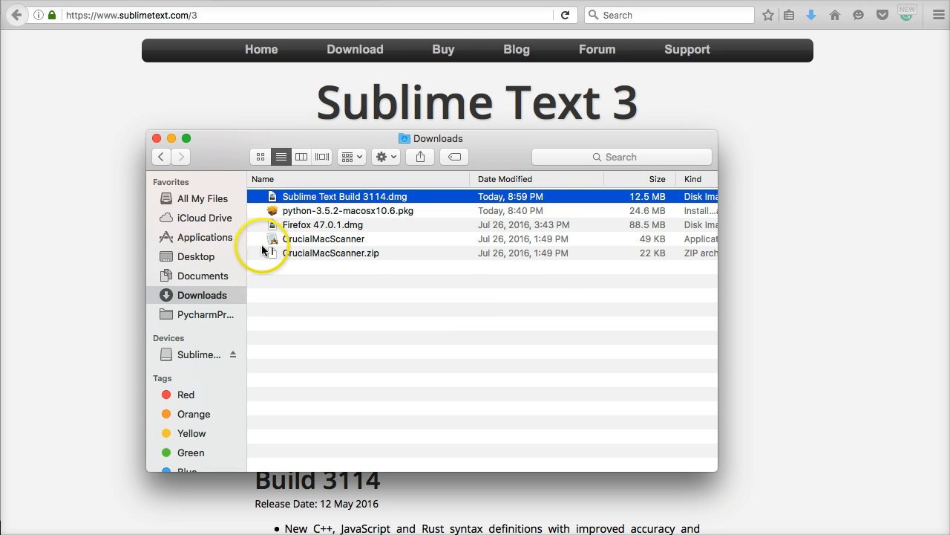
pyautogui.click(205, 237)
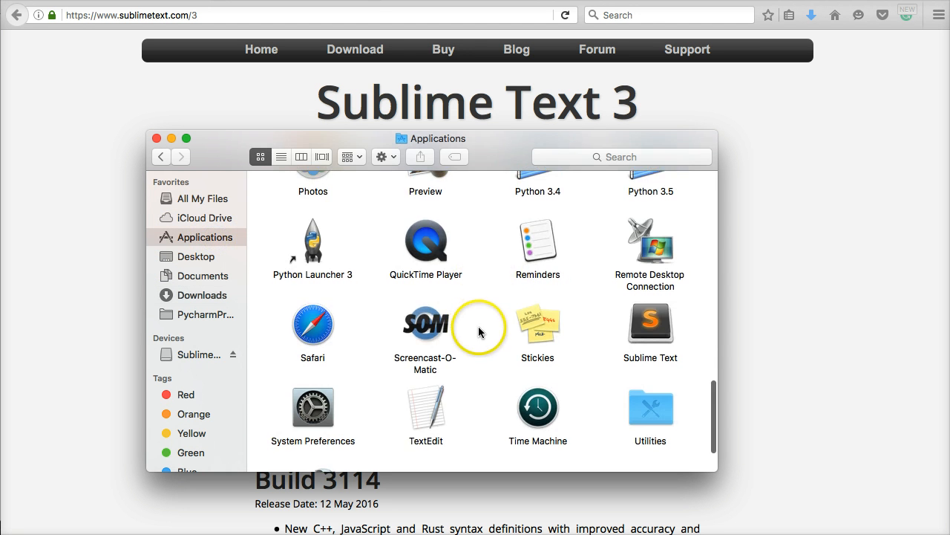